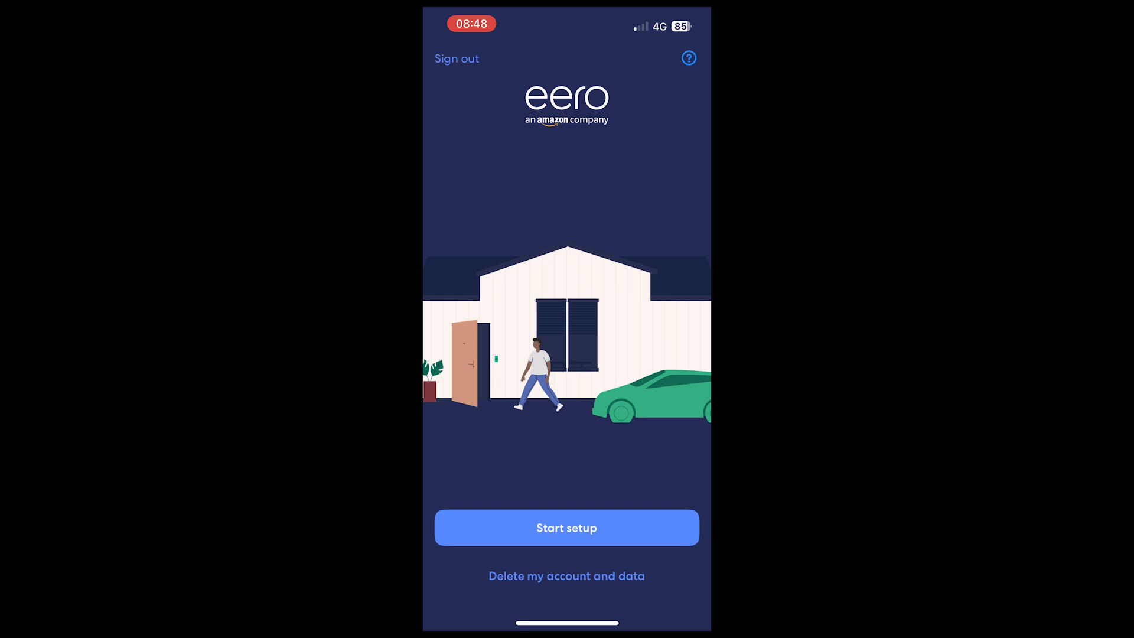
# - Start a new eero network setup and confirm the equipment checklist is ready
pyautogui.click(566, 527)
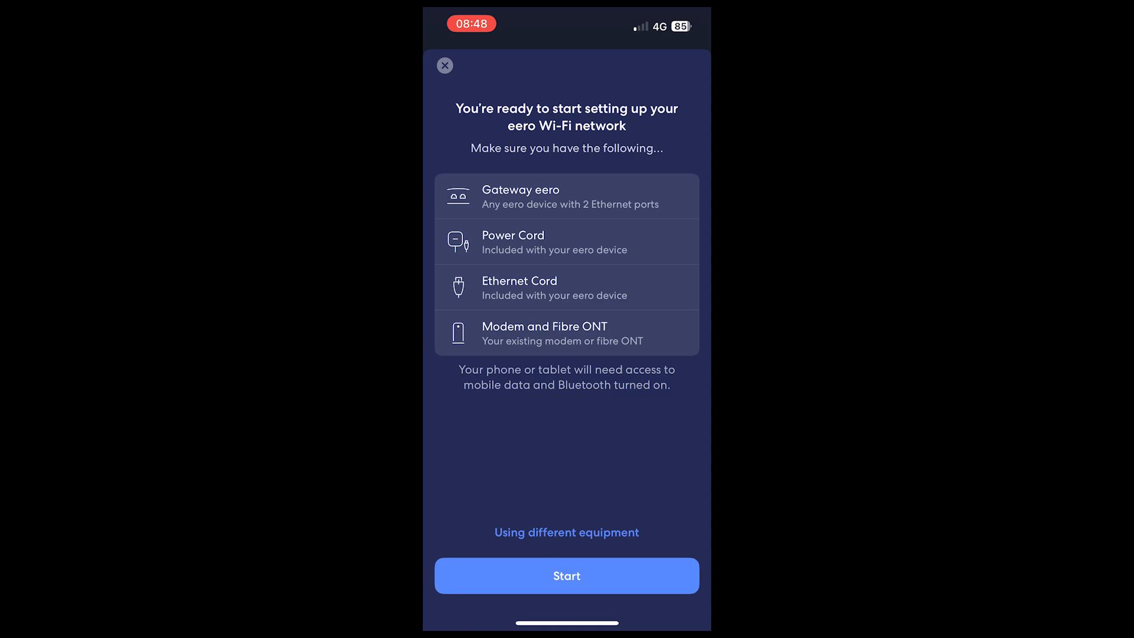
pyautogui.click(567, 575)
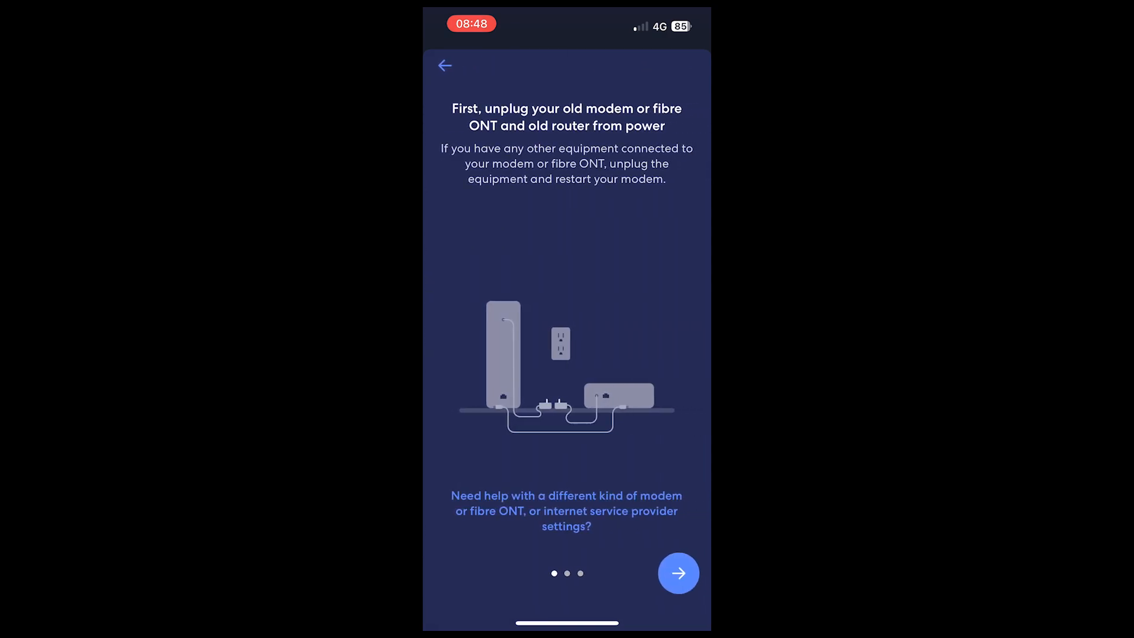
# - Advance the setup guide to the step to plug in the Gateway eero and reconnect the modem
pyautogui.click(678, 573)
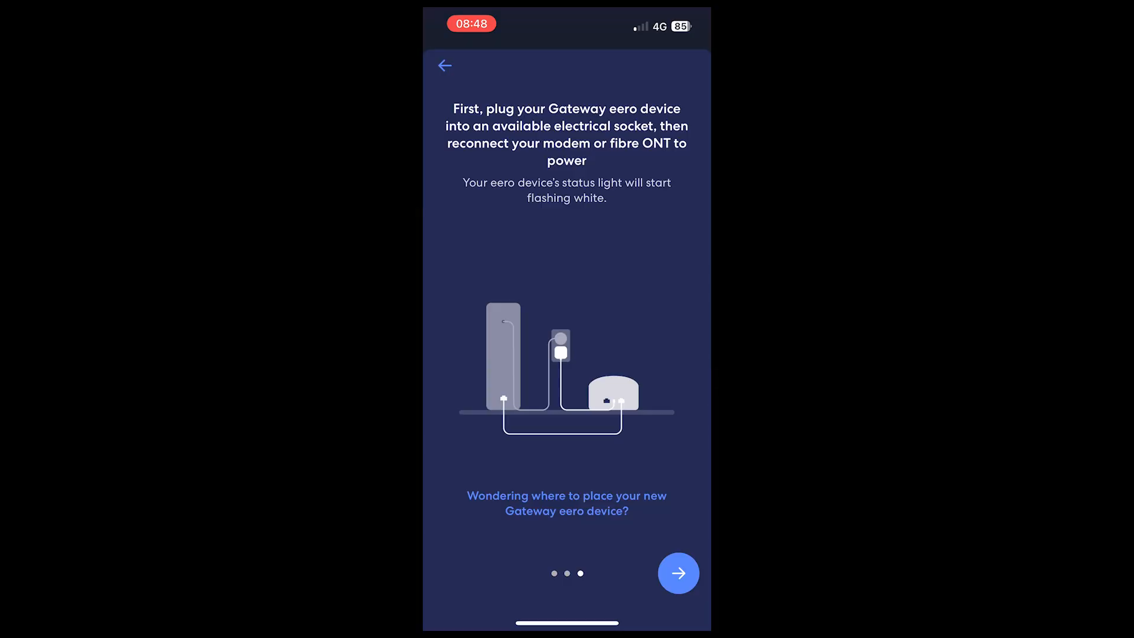
# - Move past the plug-in instructions to the ISP advanced settings screen
pyautogui.click(678, 573)
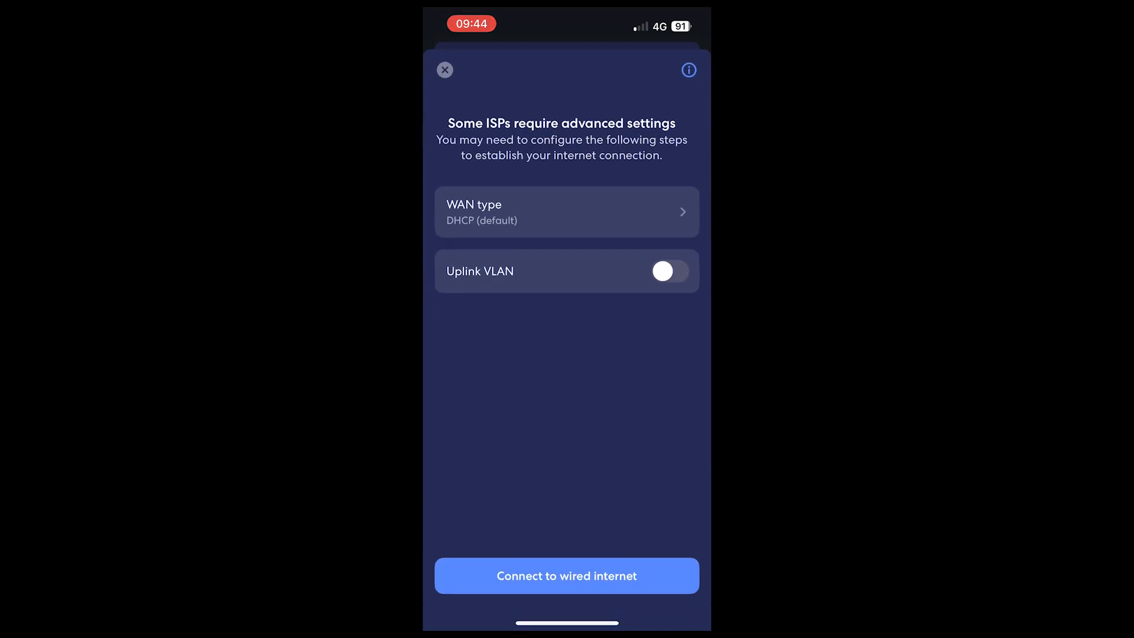
# - Switch the WAN type from DHCP to PPPoE with credentials and save the settings
pyautogui.click(566, 212)
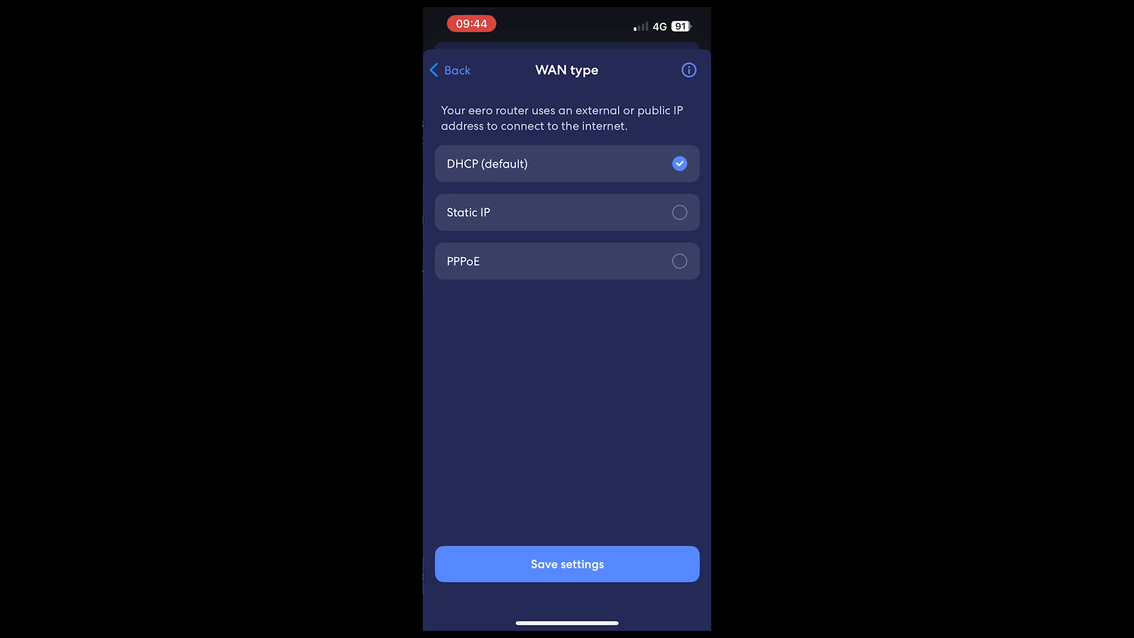
pyautogui.click(566, 261)
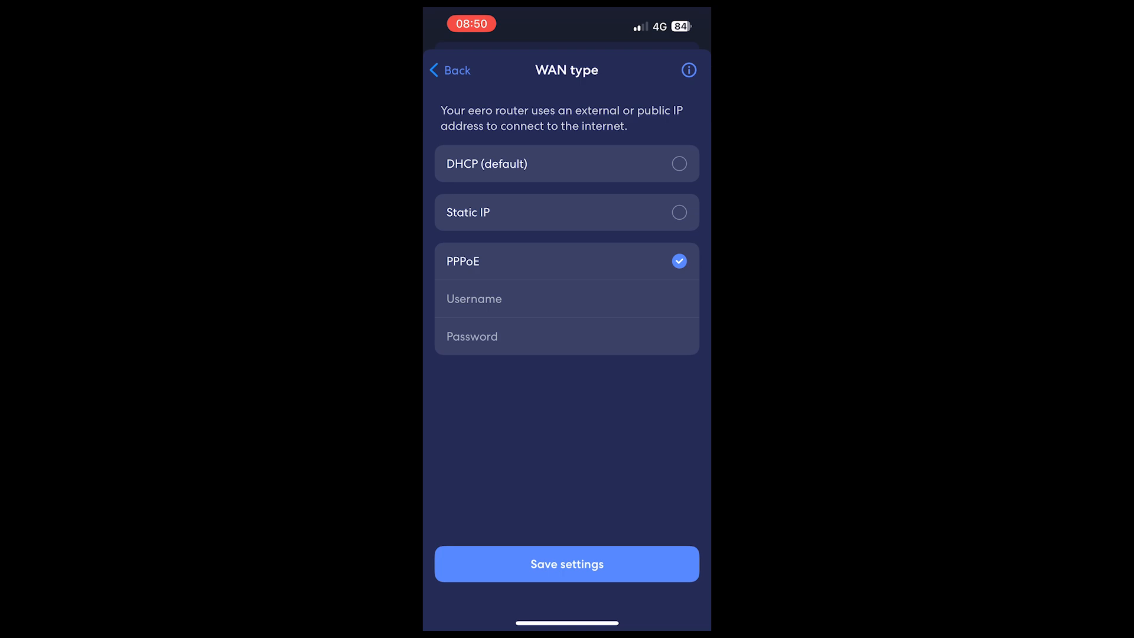
pyautogui.click(567, 564)
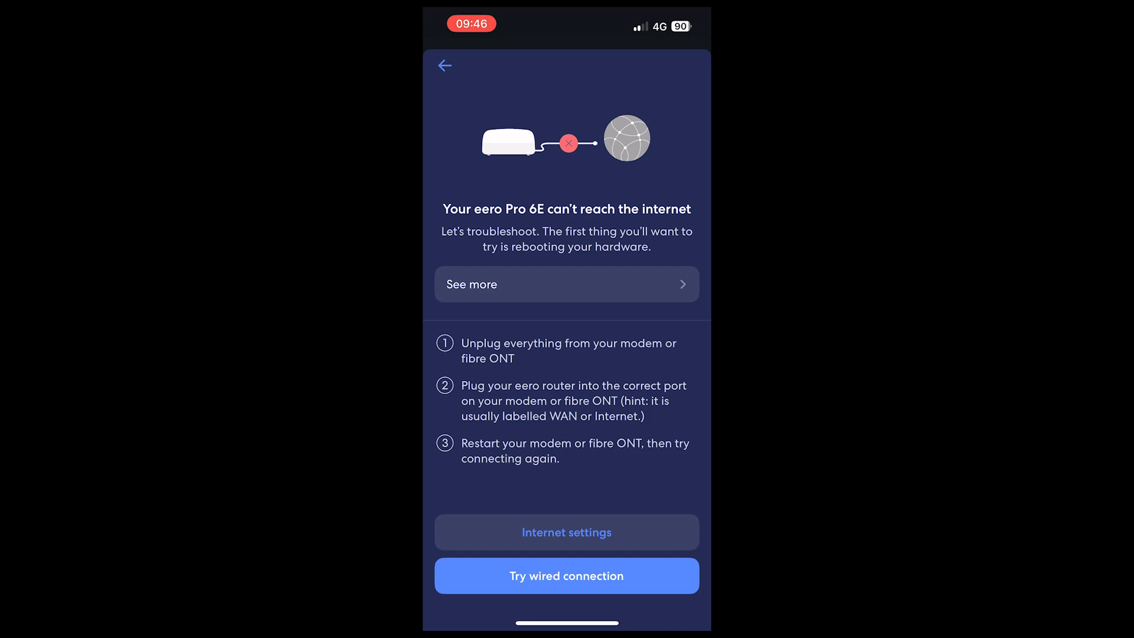
# - Retry over a wired connection so the eero Pro 6E connects and location is asked
pyautogui.click(566, 575)
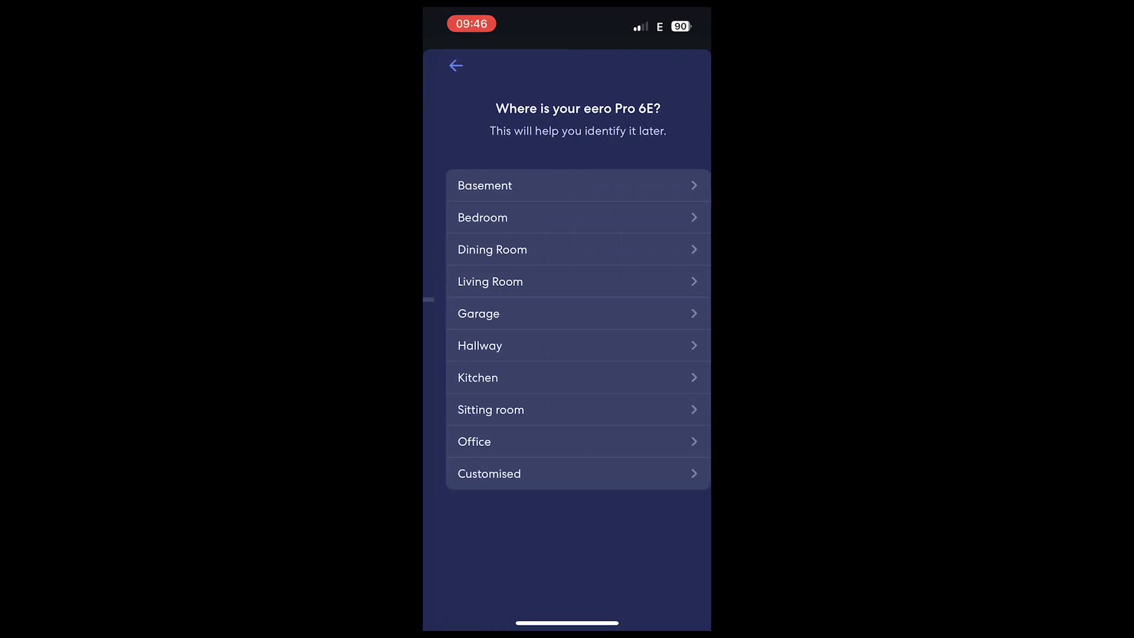
# - Set a custom location named 'Server Room' for the eero Pro 6E
pyautogui.click(489, 473)
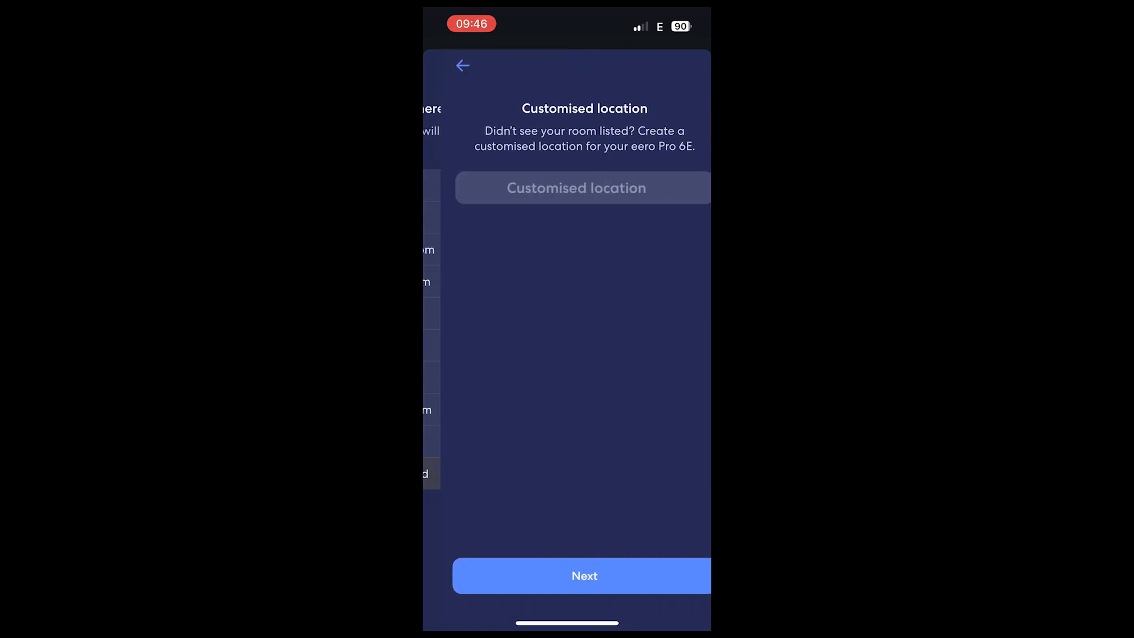
pyautogui.click(582, 188)
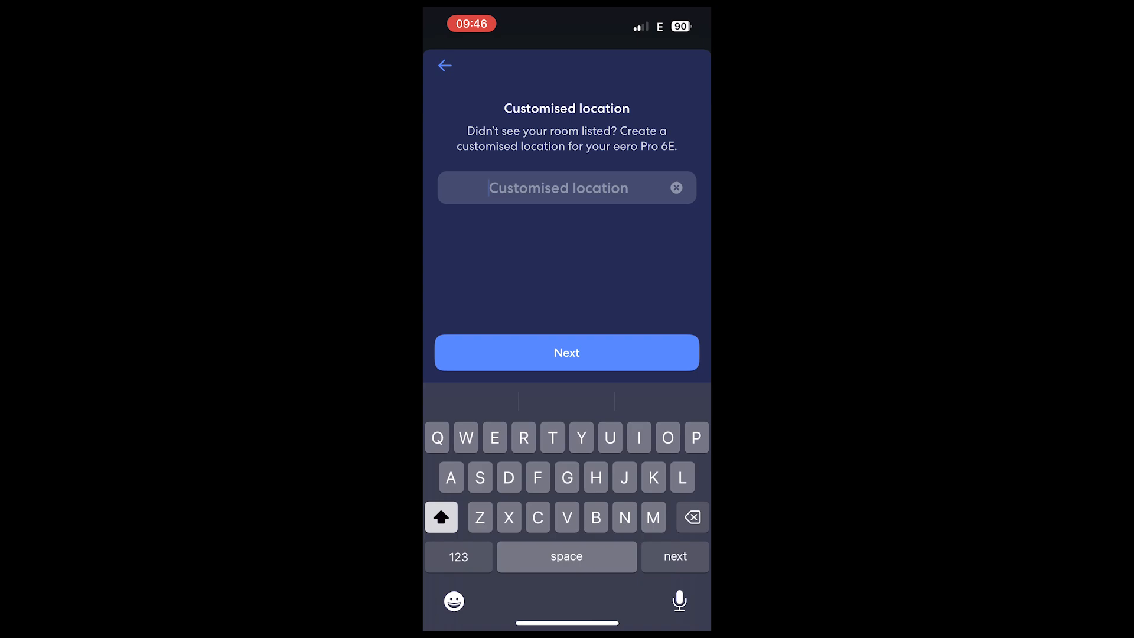
pyautogui.write('Server Room')
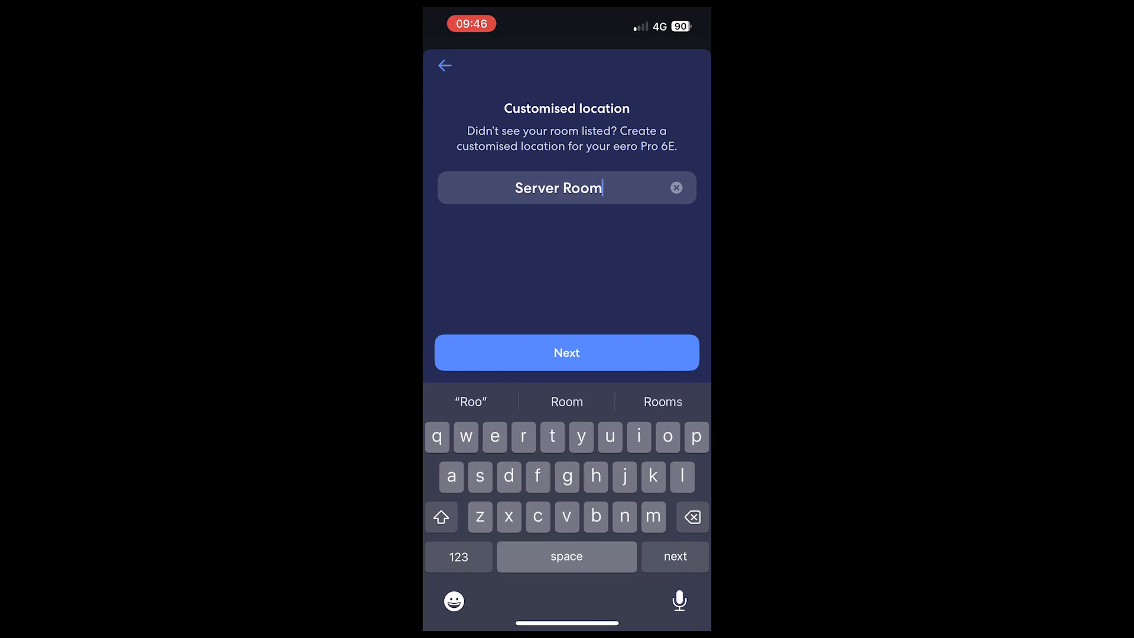
pyautogui.click(566, 353)
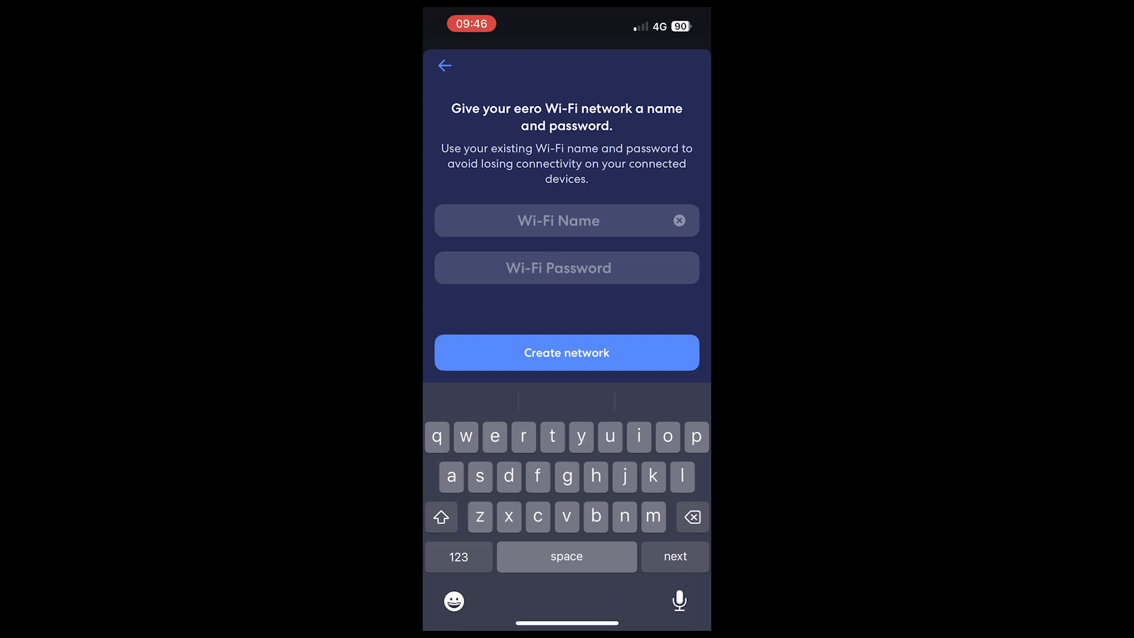
# - Create the Wi-Fi network 'howto wifi' and continue past the up-and-running confirmation
pyautogui.write('howto')
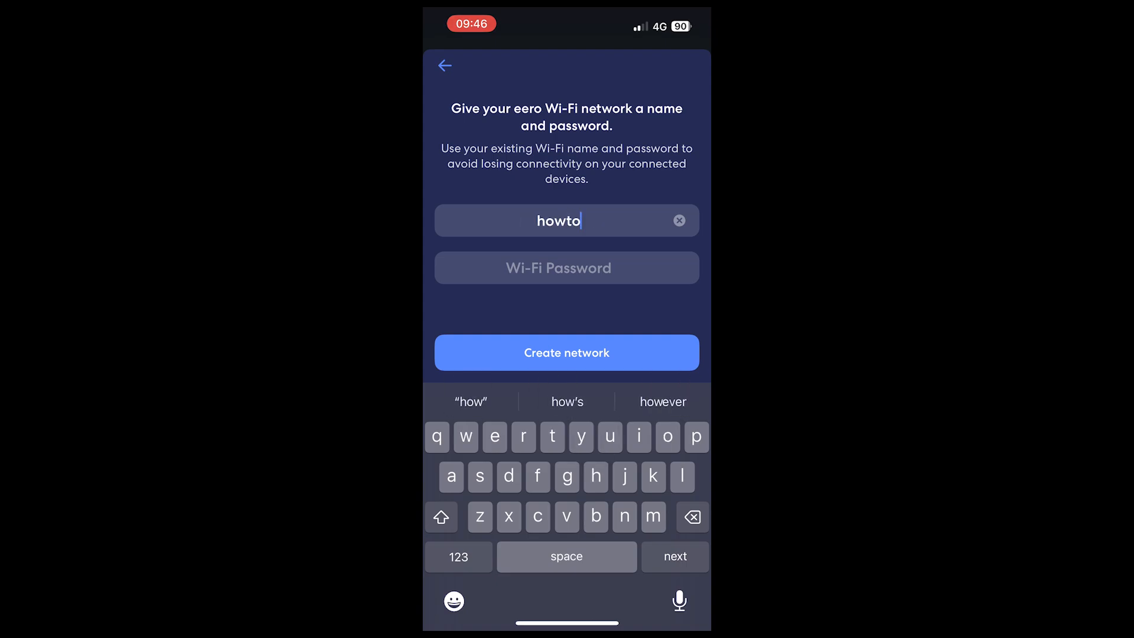
pyautogui.write('wifi')
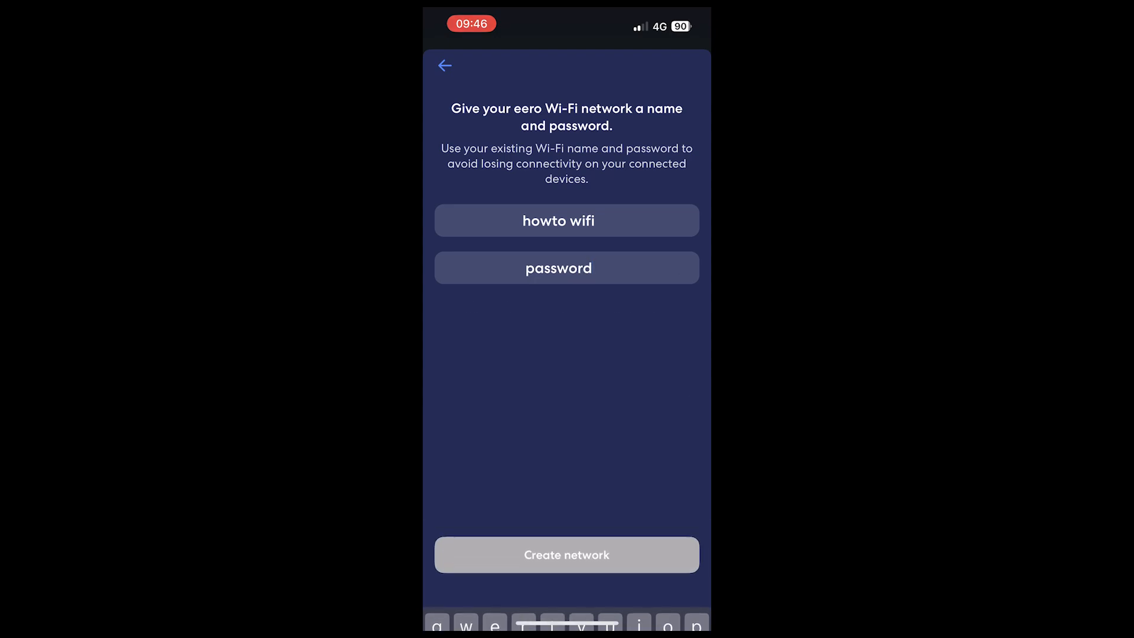
pyautogui.click(566, 554)
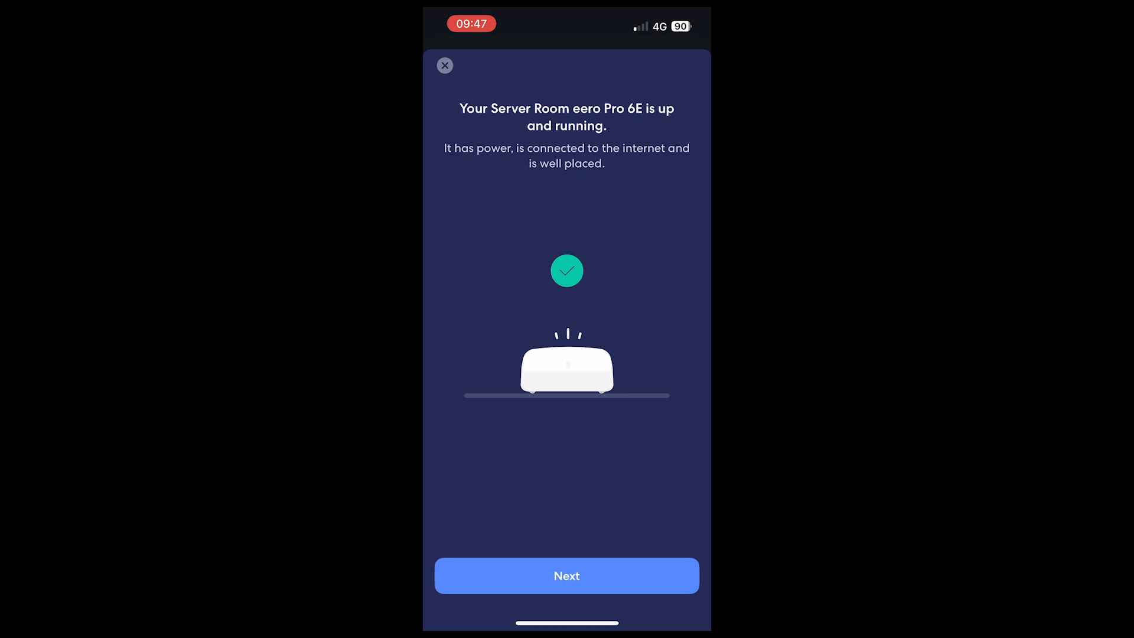
pyautogui.click(566, 576)
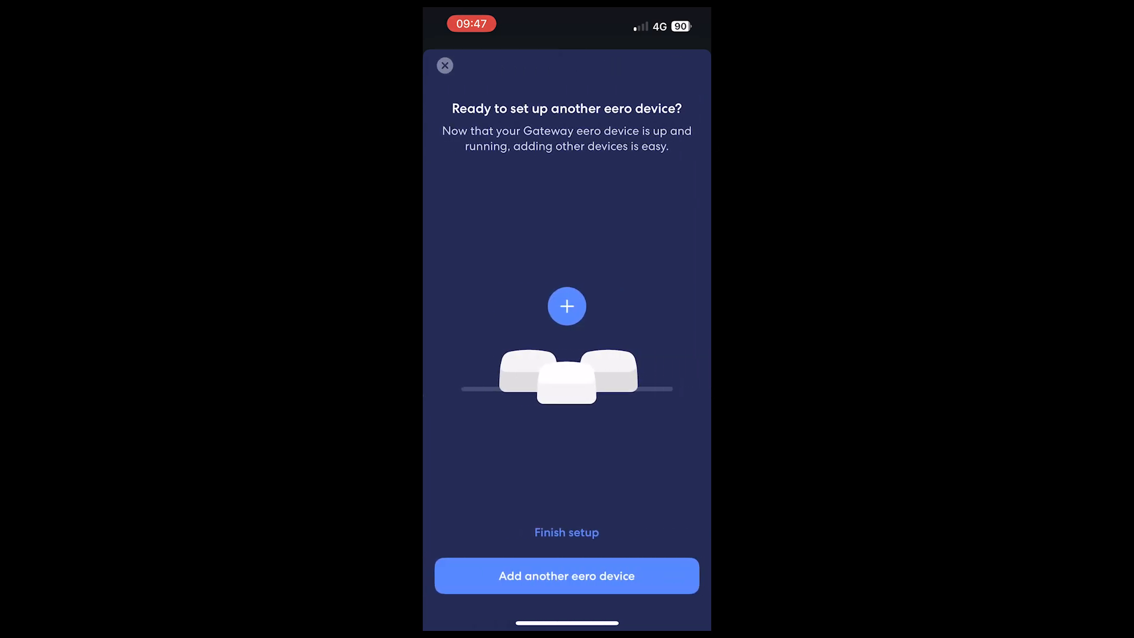